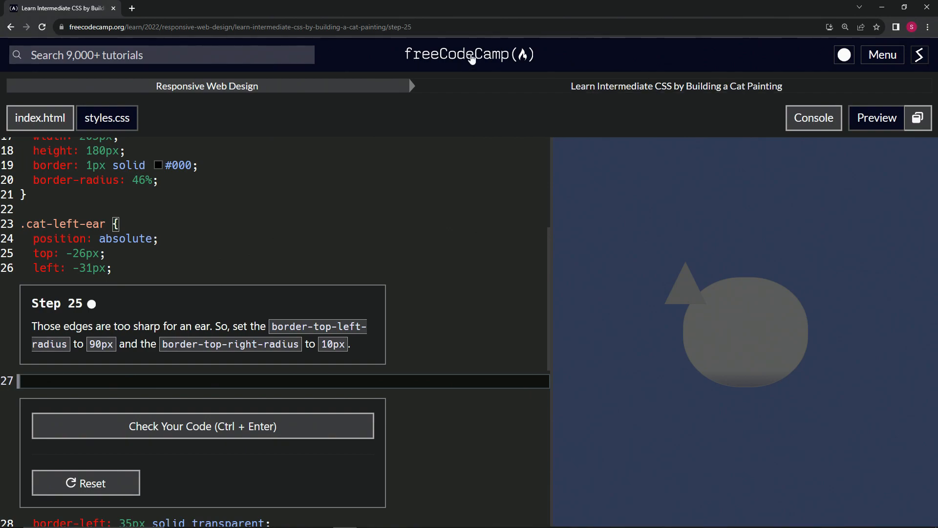
pyautogui.moveTo(485, 103)
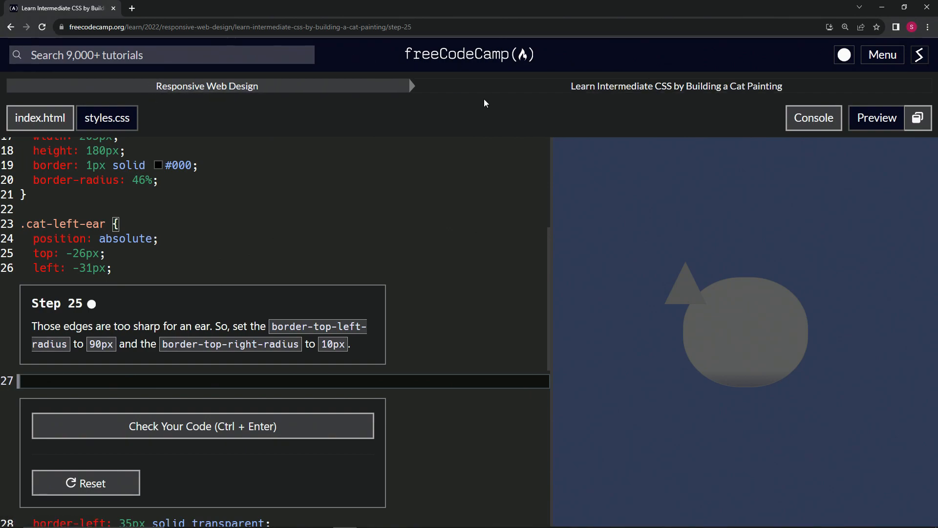
pyautogui.moveTo(719, 101)
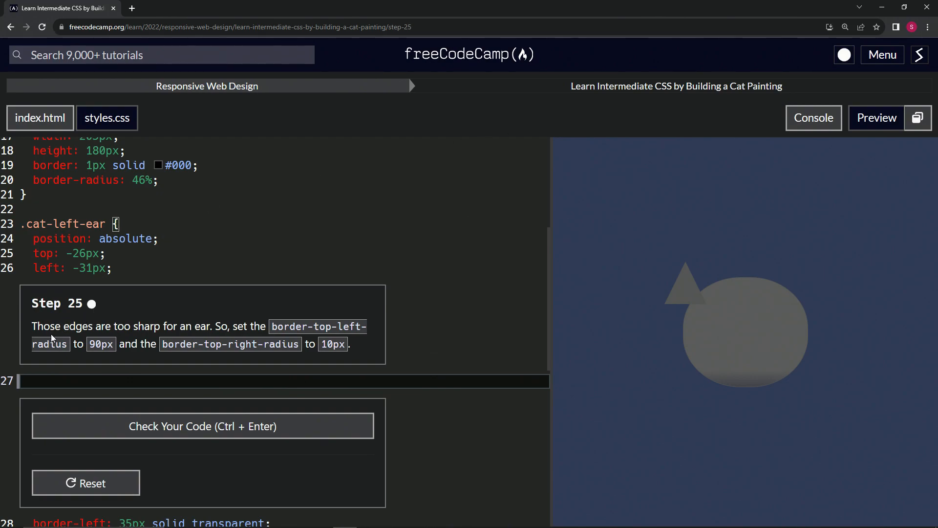
pyautogui.moveTo(428, 323)
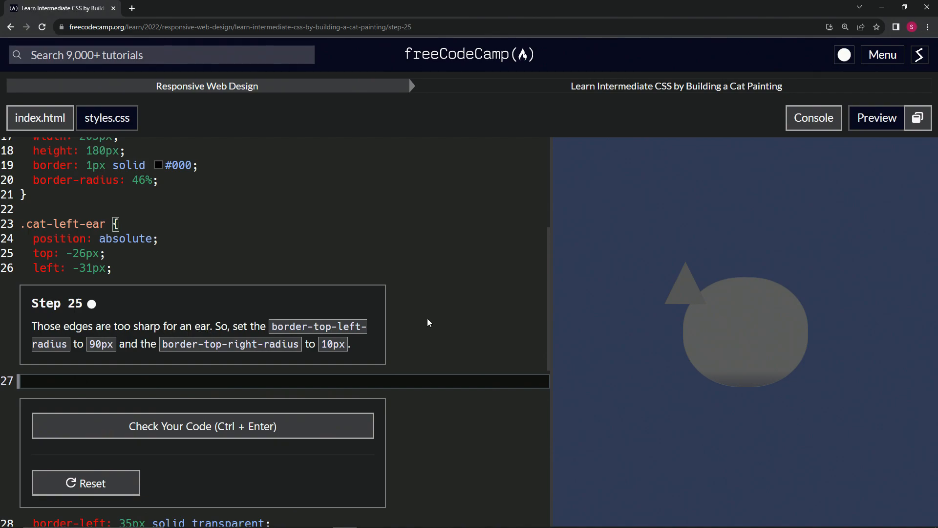
pyautogui.moveTo(250, 303)
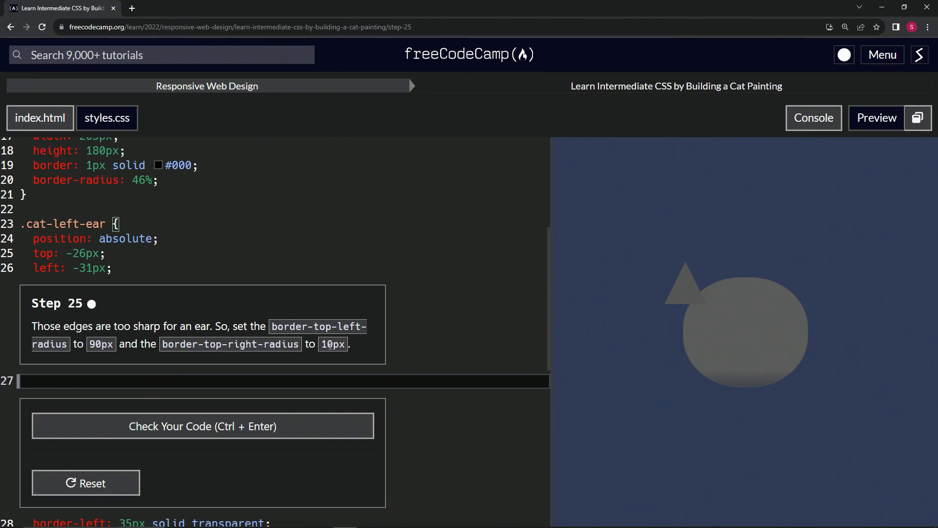
pyautogui.moveTo(334, 376)
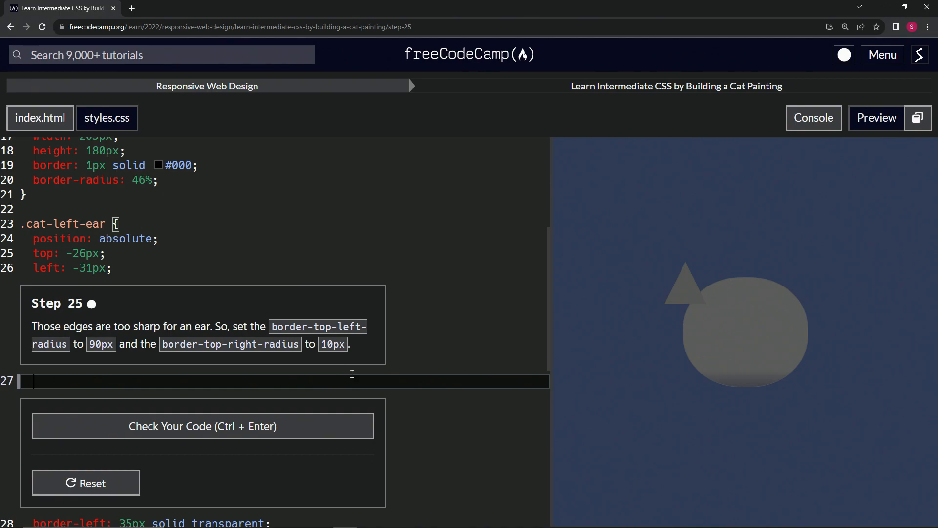
# Step: Add border-top-left-radius: 90px; to the .cat-left-ear rule
pyautogui.write('bor')
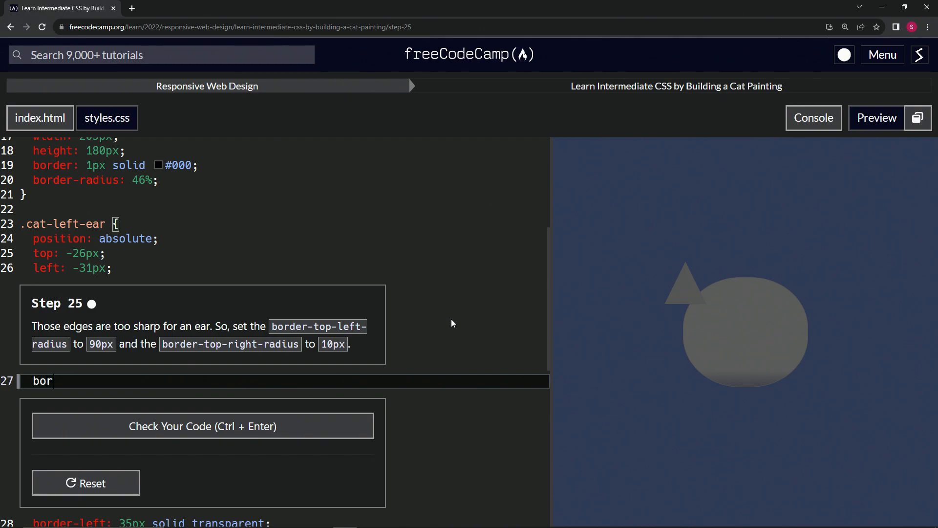
pyautogui.write('der-top-')
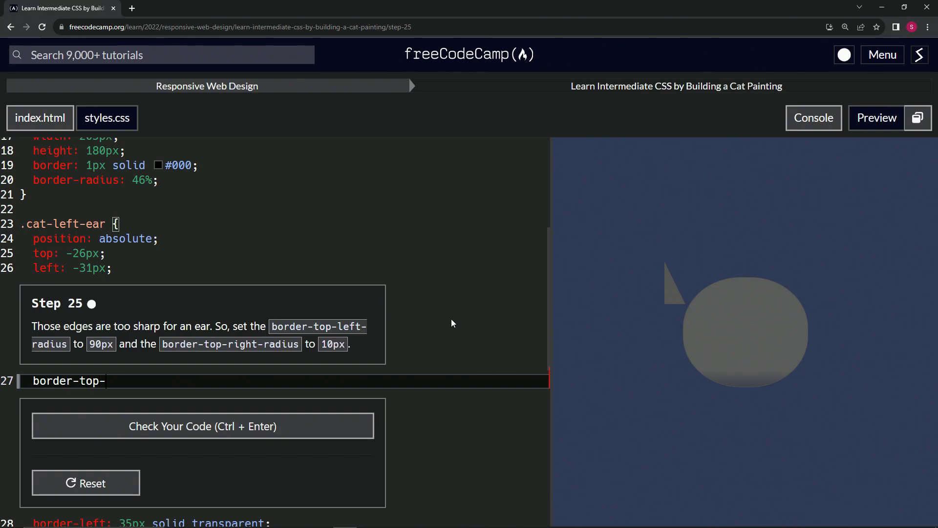
pyautogui.write('l')
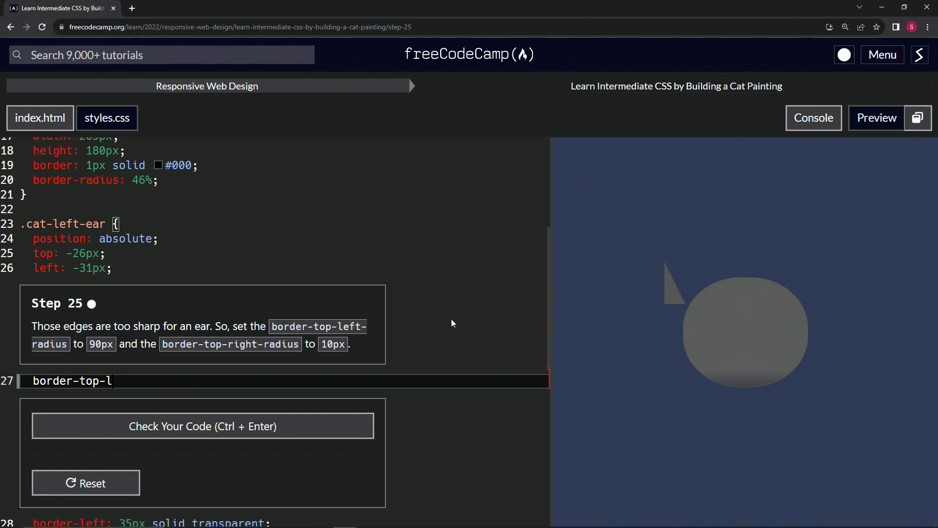
pyautogui.write('eft-radi')
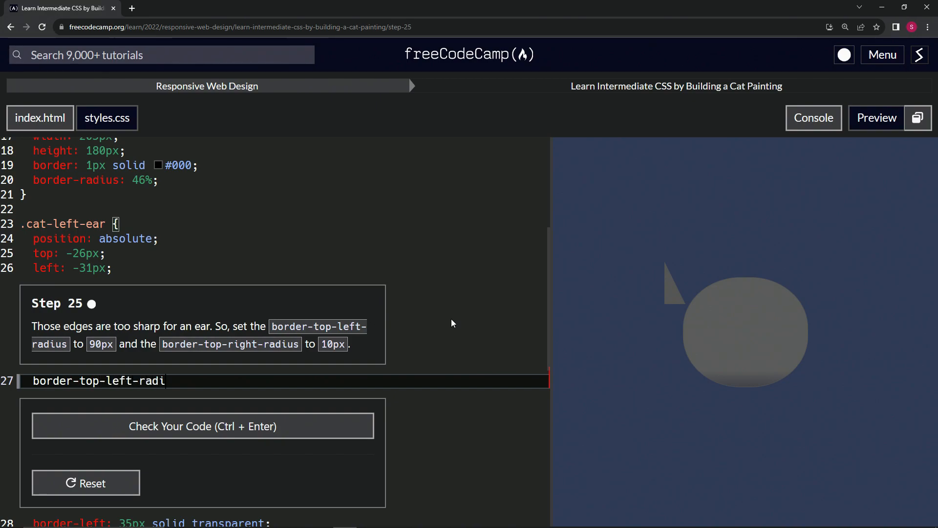
pyautogui.write('us: 0')
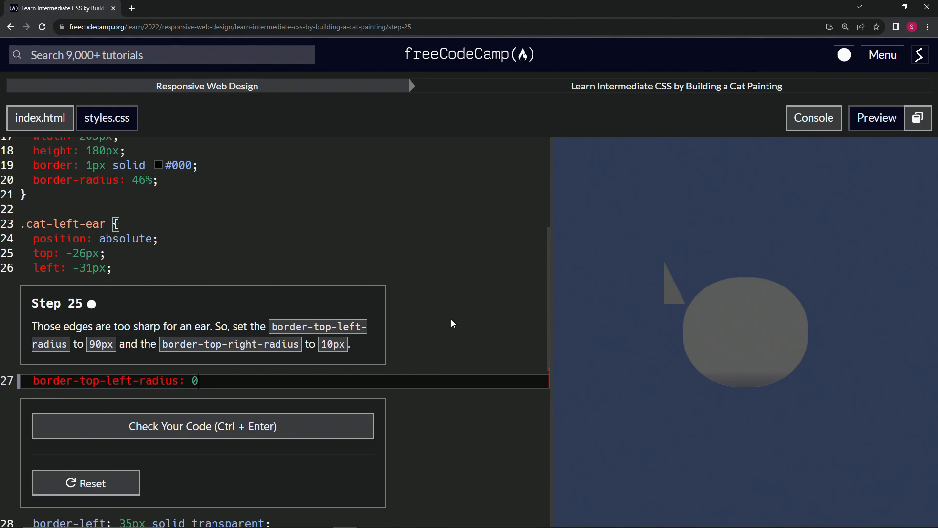
pyautogui.write('90p')
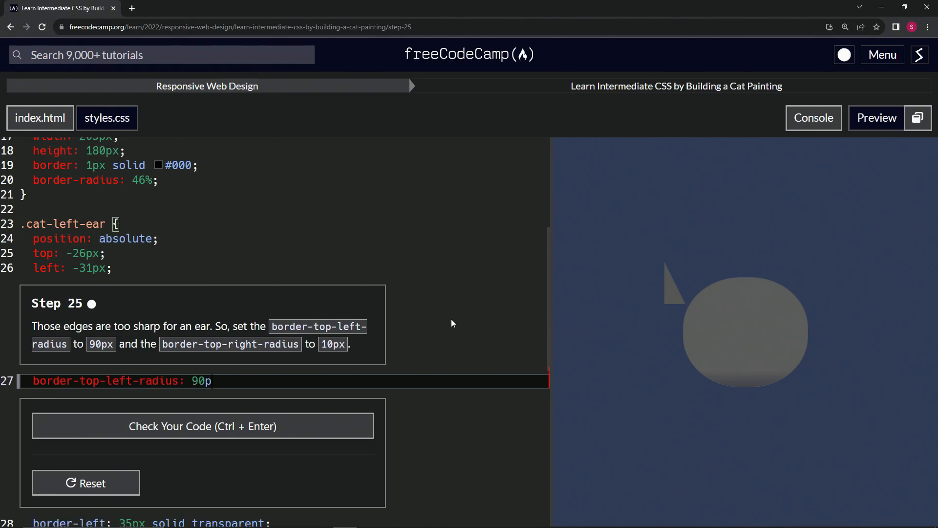
pyautogui.write('x;')
pyautogui.write('border-top-right-radius: 10px;')
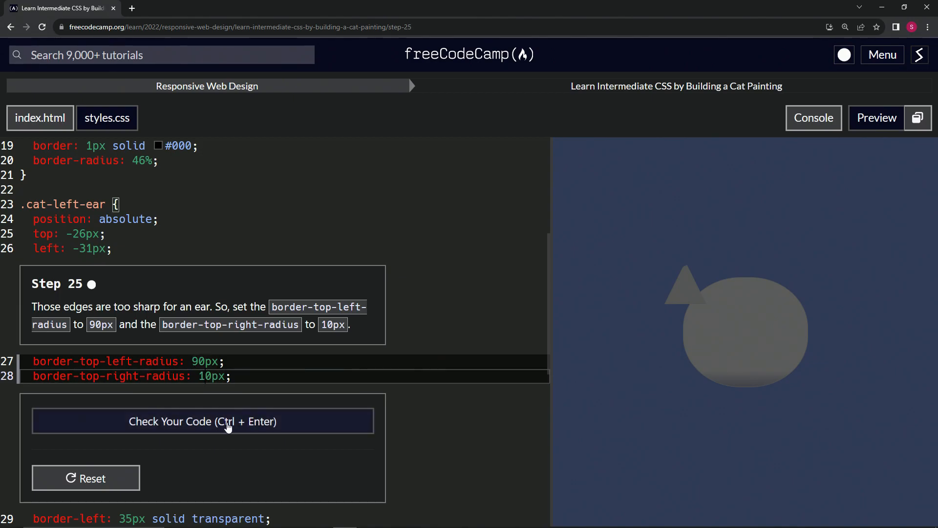
# Step: Check the ear corner radii code, then submit it to advance to step 26
pyautogui.click(202, 421)
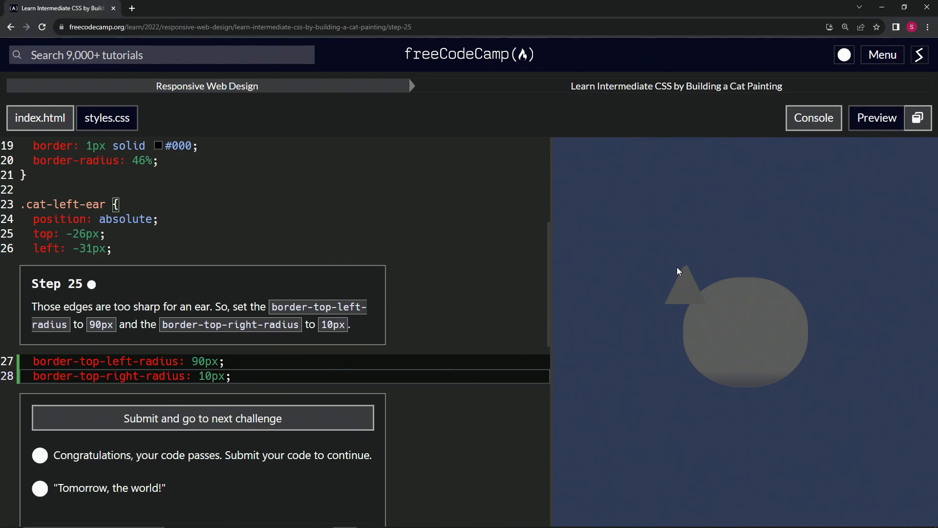
pyautogui.moveTo(687, 268)
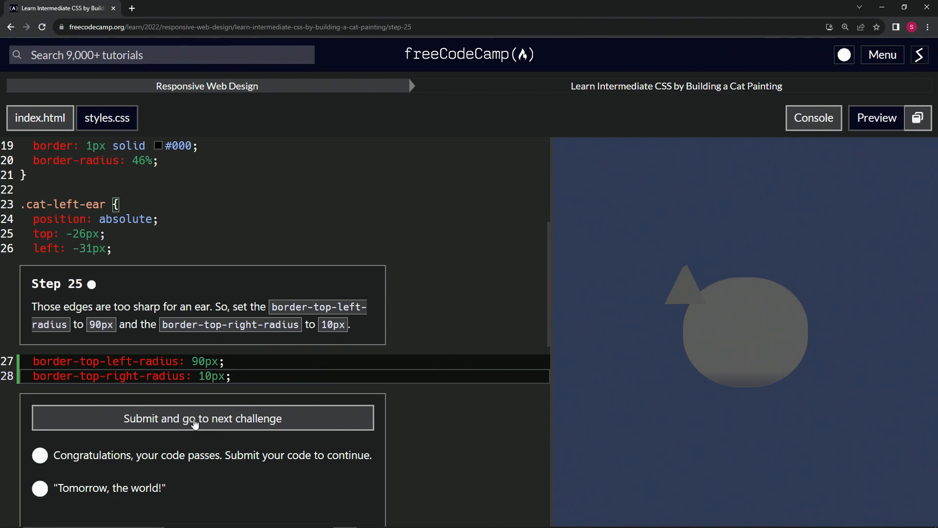
pyautogui.click(202, 417)
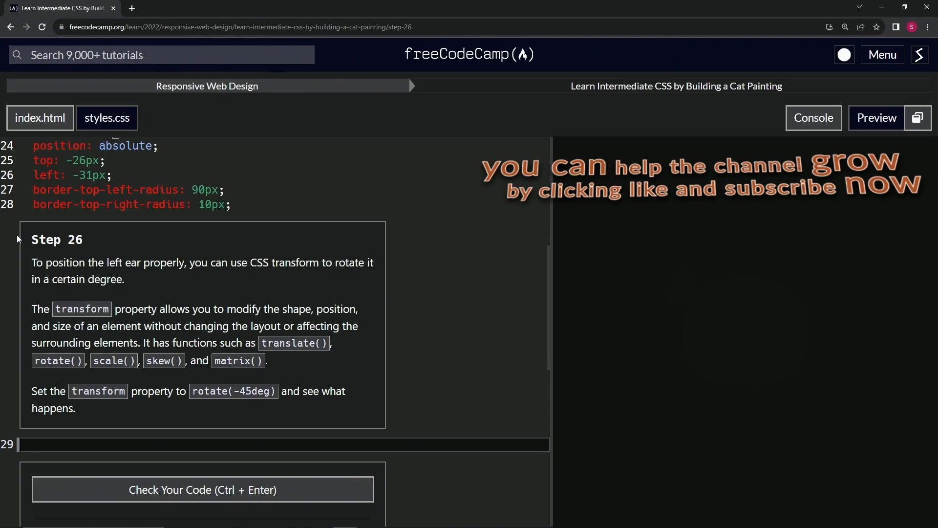
pyautogui.moveTo(80, 254)
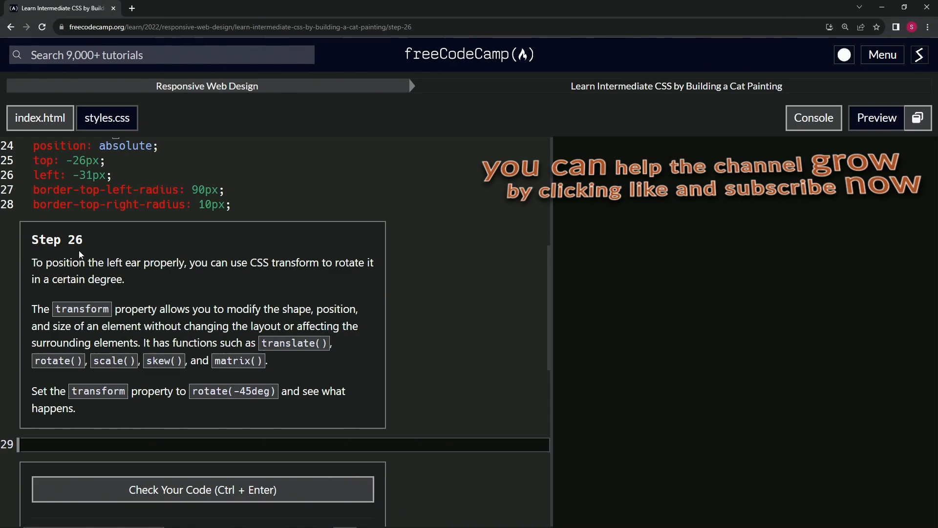